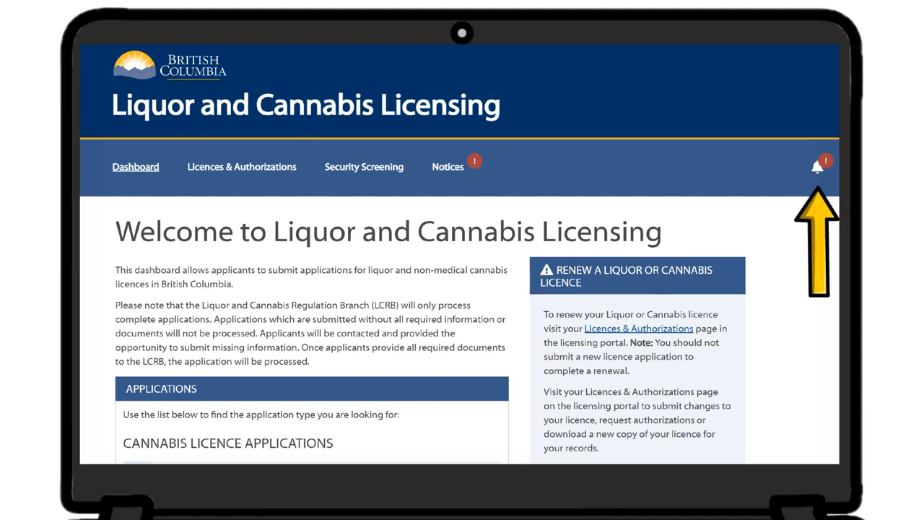
Step: Open the overdue January 2021 Federal Tracking Report notice from the notifications bell
left_click(817, 166)
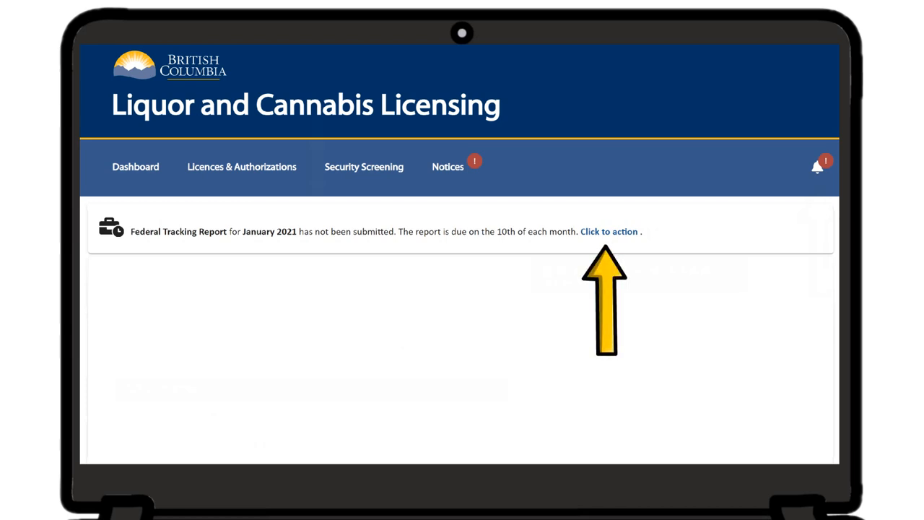
left_click(608, 231)
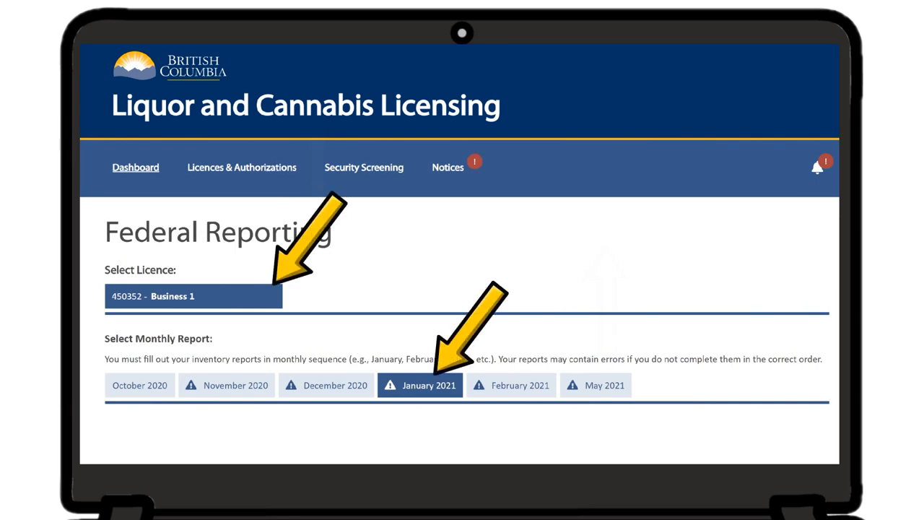
Step: Open the January 2021 report, enter employee counts 0 and 1, and tick Dried Cannabis and a second product category
left_click(428, 385)
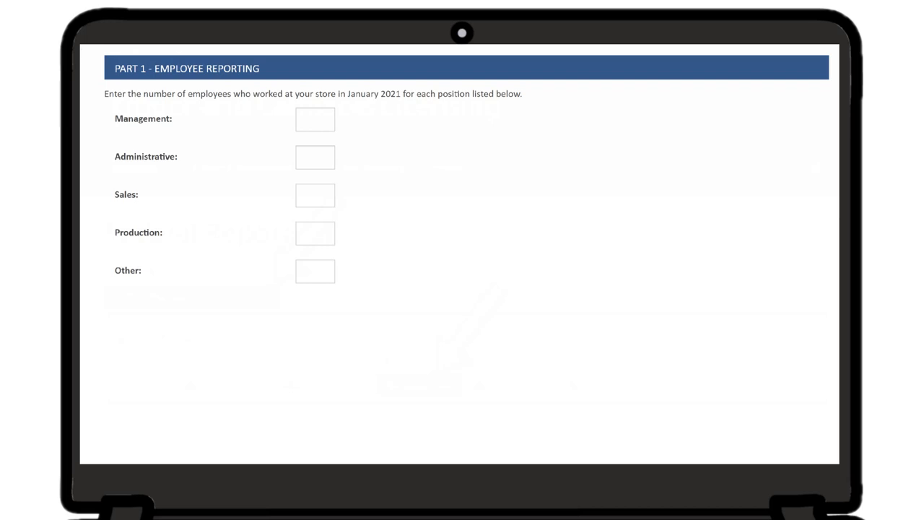
type("0")
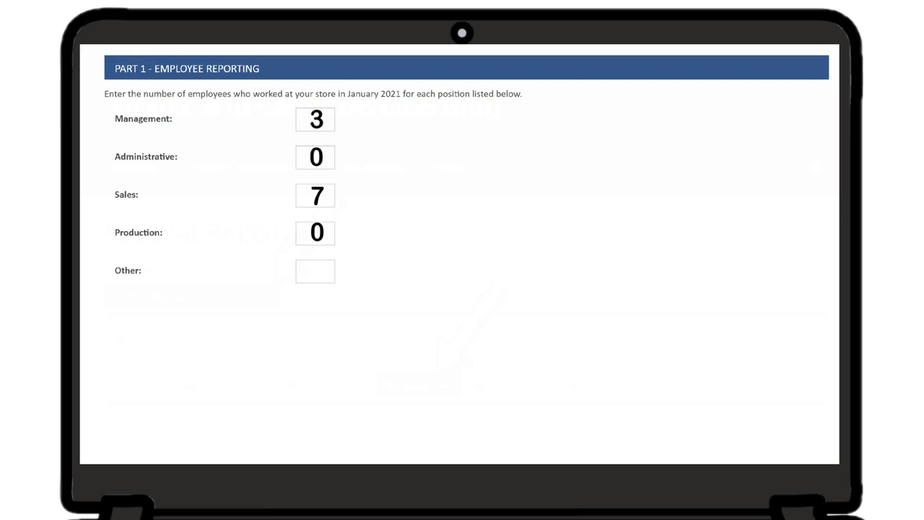
type("1")
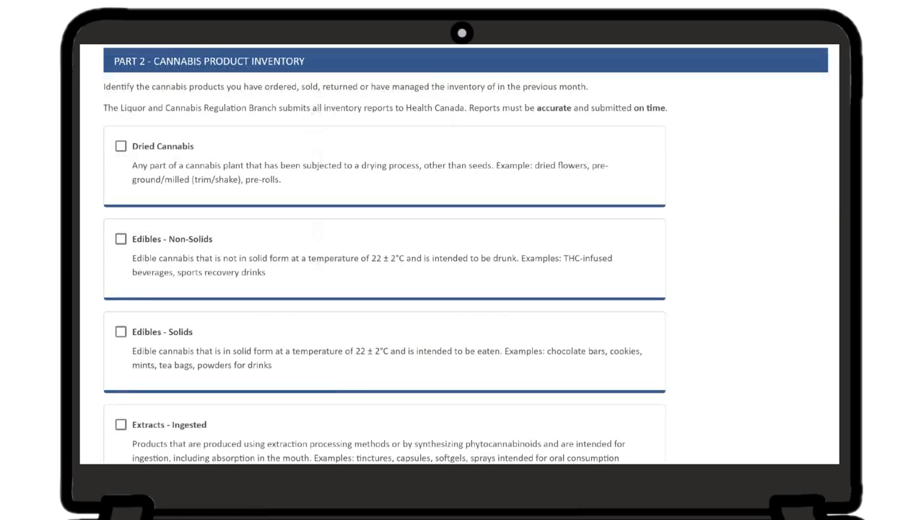
left_click(121, 146)
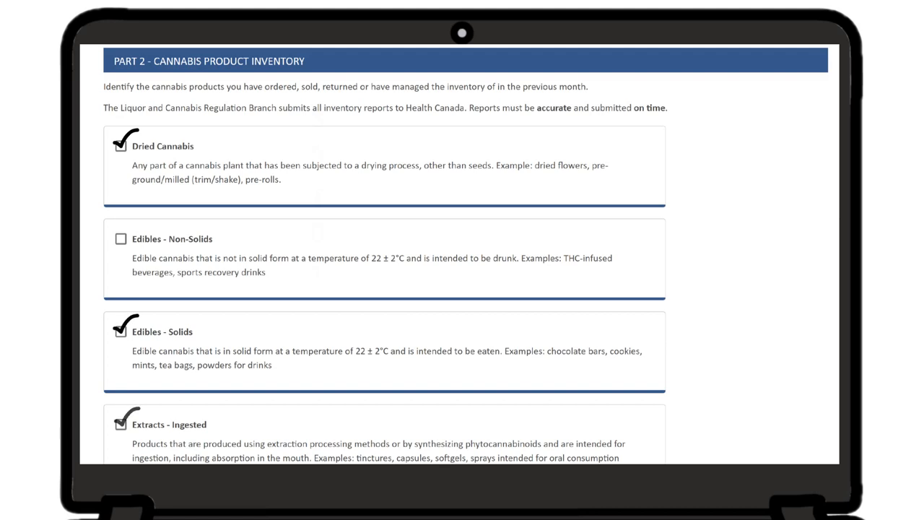
left_click(121, 421)
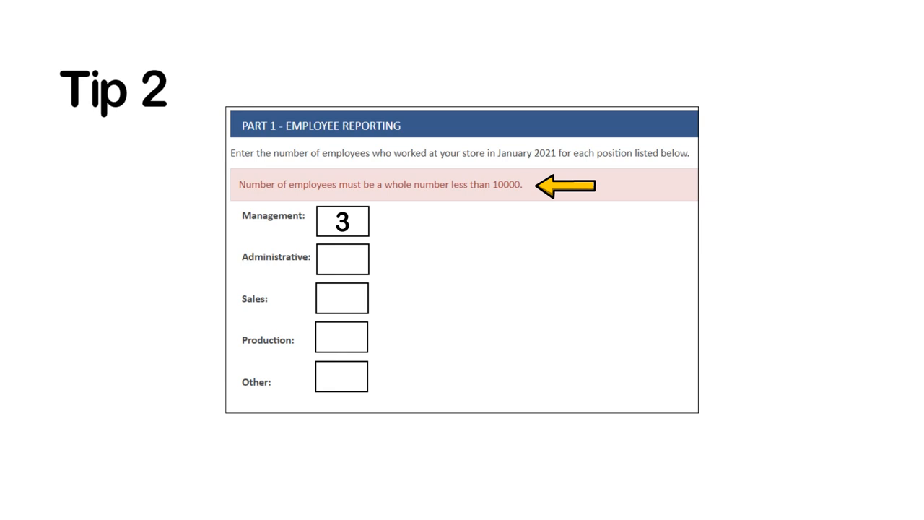
key("right")
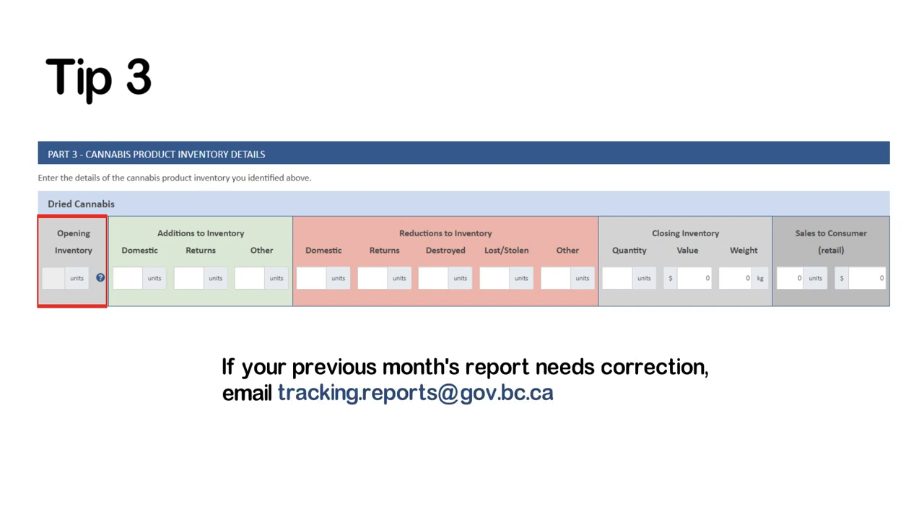